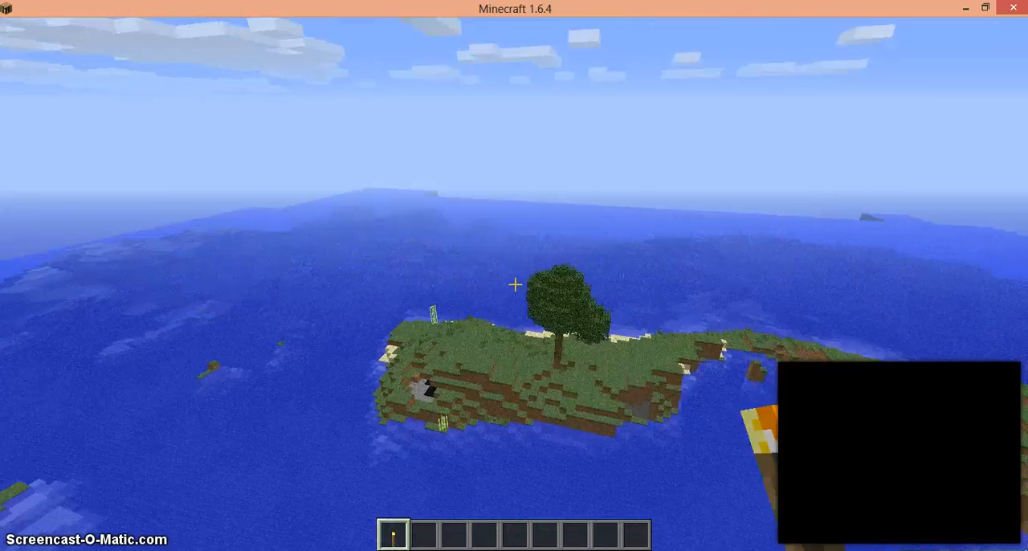
mouse_move(514, 283)
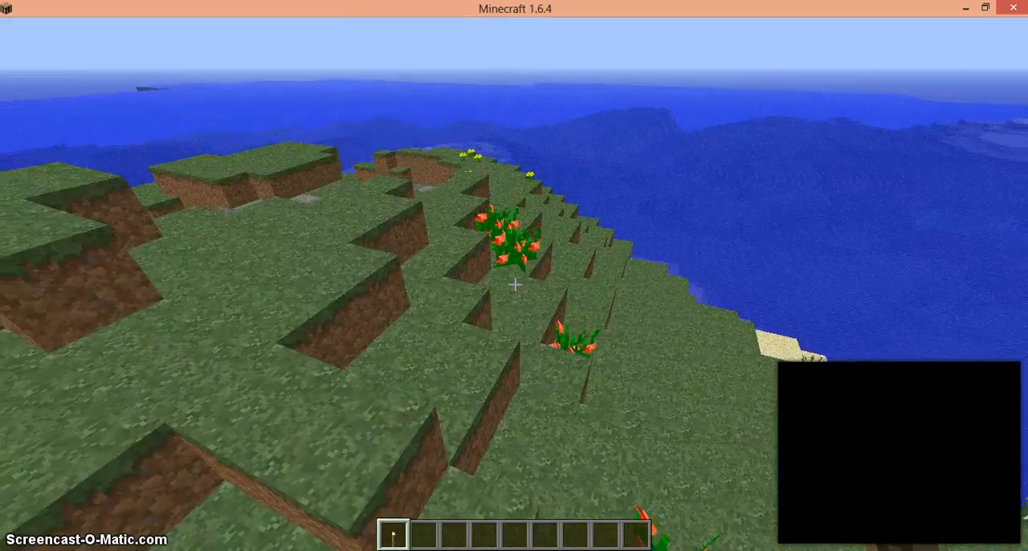
mouse_move(514, 284)
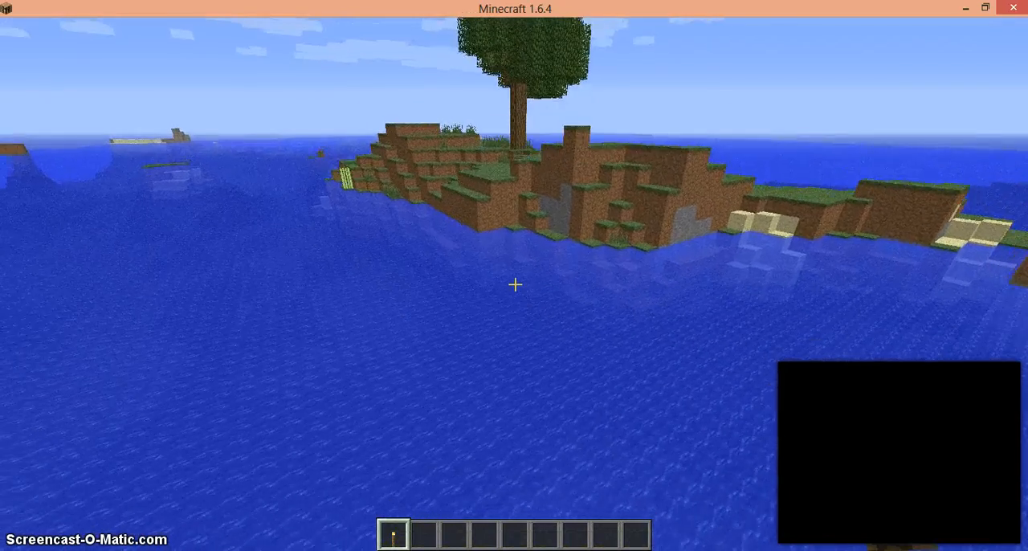
mouse_move(514, 283)
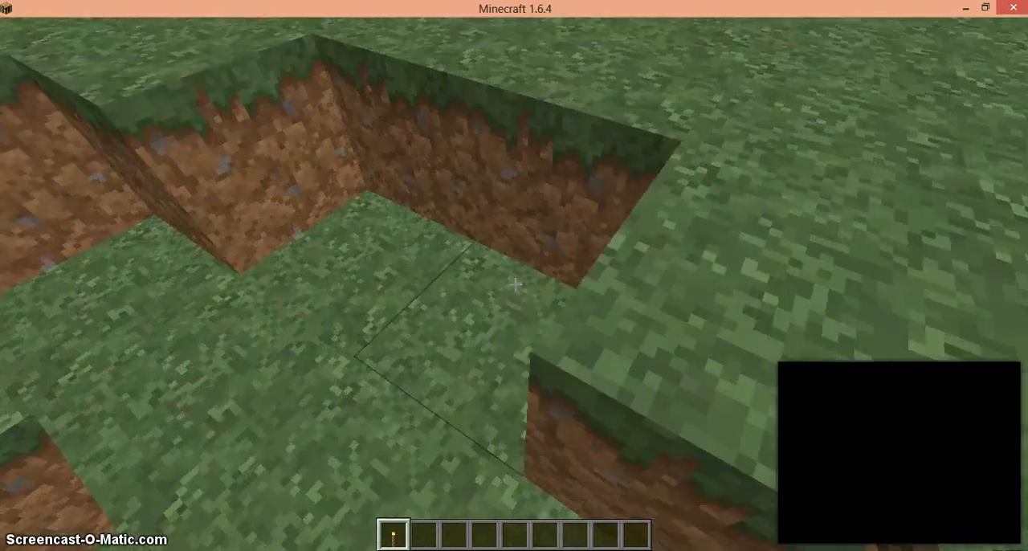
mouse_move(513, 283)
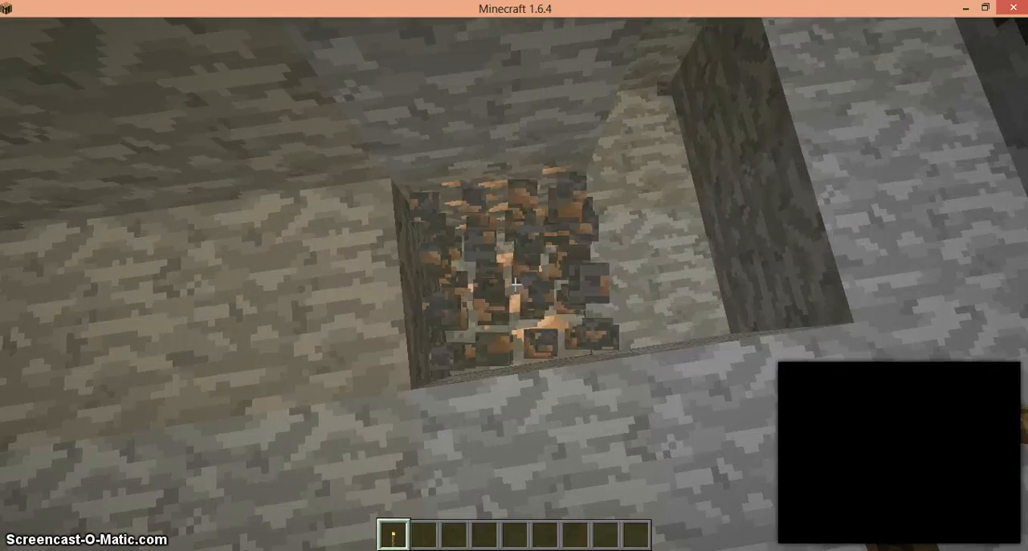
mouse_move(514, 281)
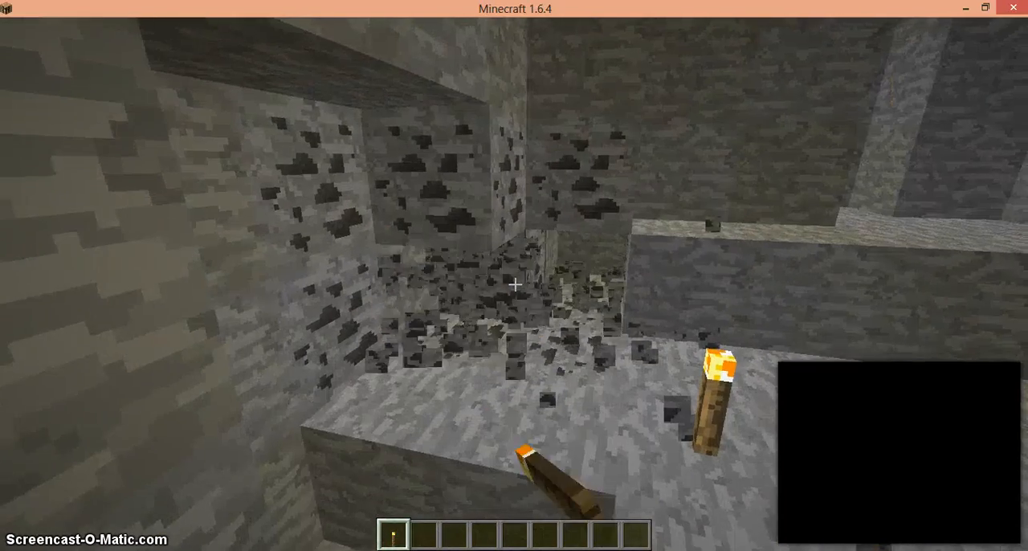
mouse_move(514, 283)
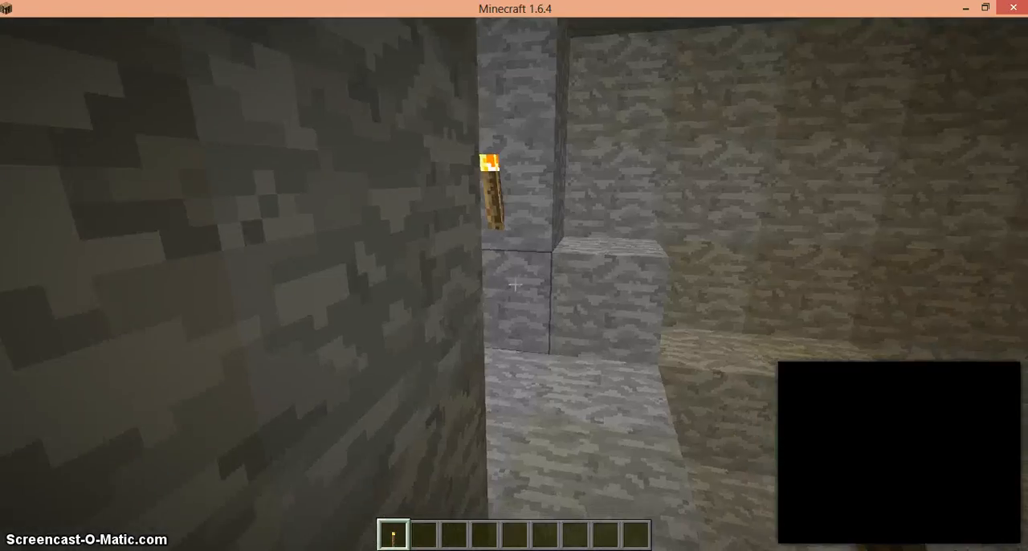
mouse_move(514, 283)
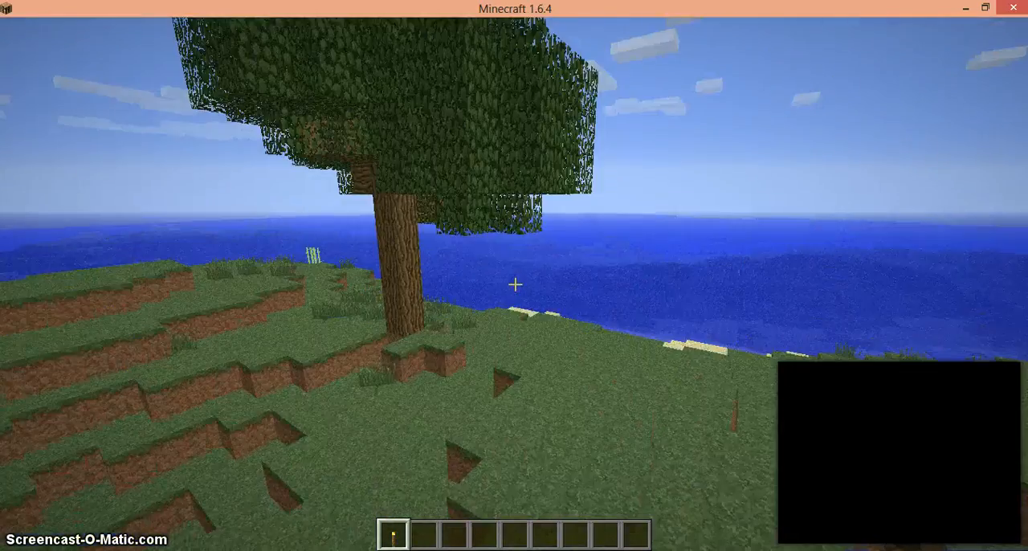
mouse_move(514, 284)
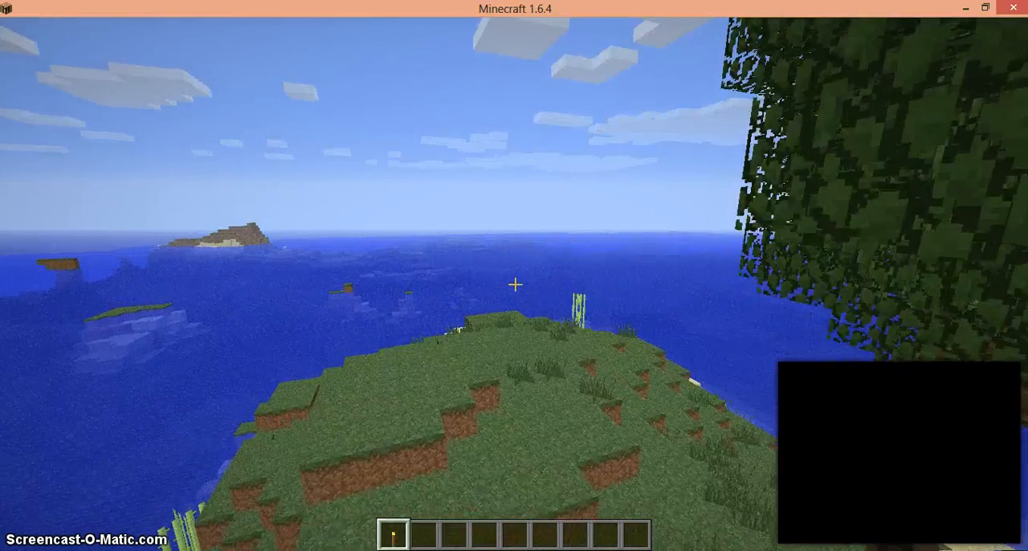